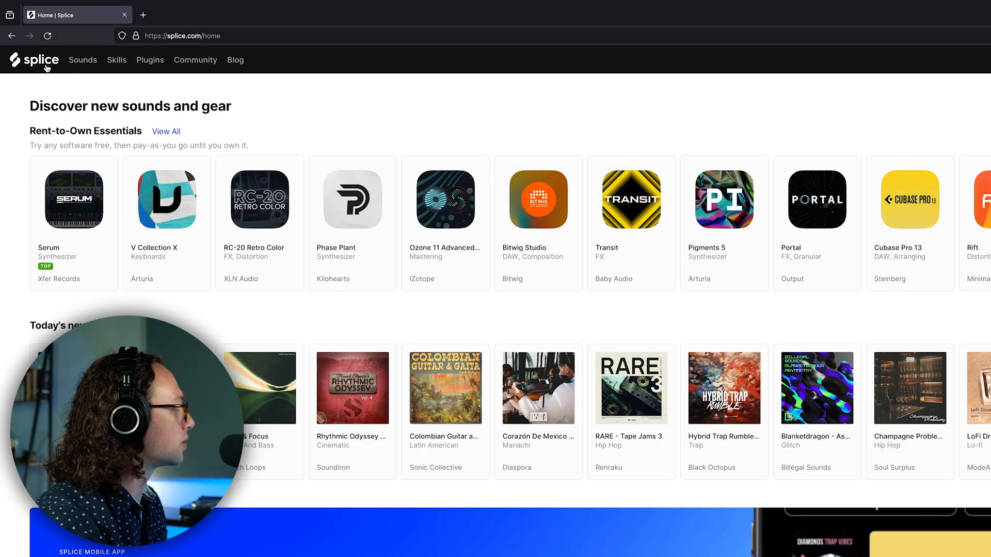
Show the saved stacks in the Sounds library and briefly preview Moody Soft RnB Bounce
click(83, 60)
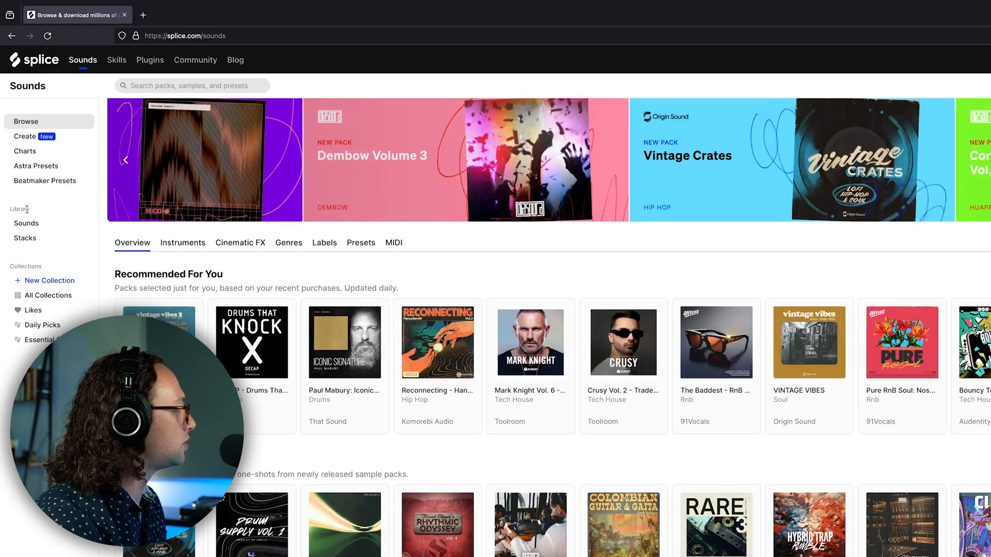
click(25, 238)
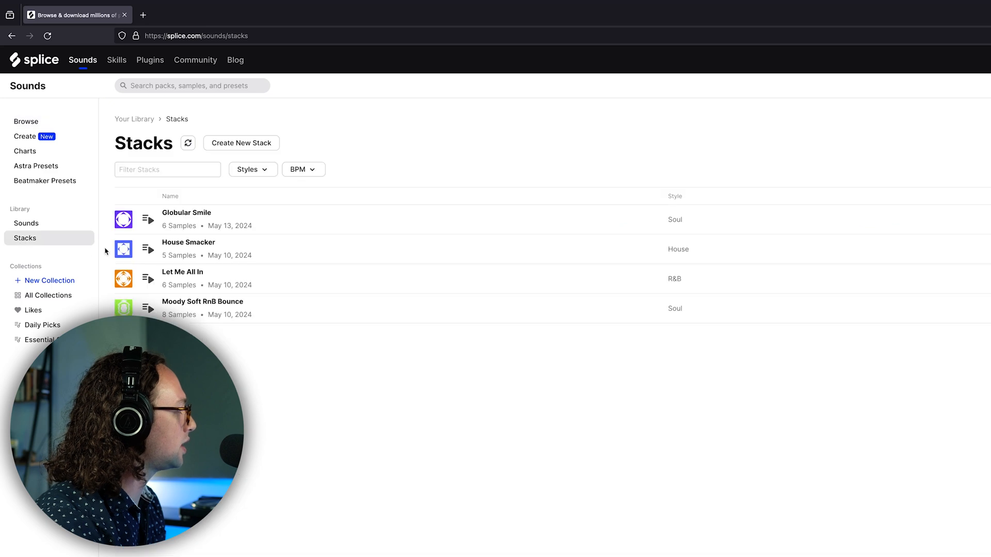
mouse_move(265, 144)
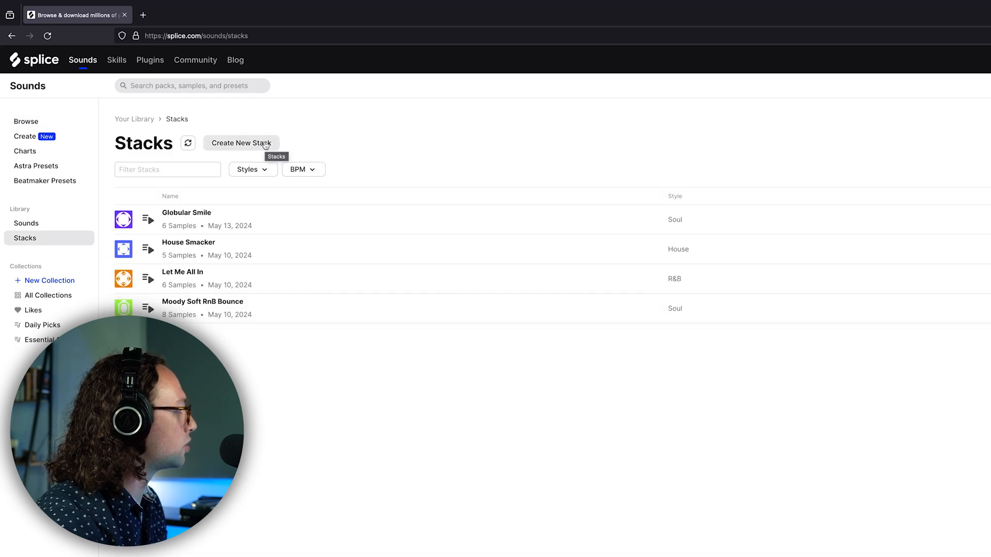
mouse_move(310, 226)
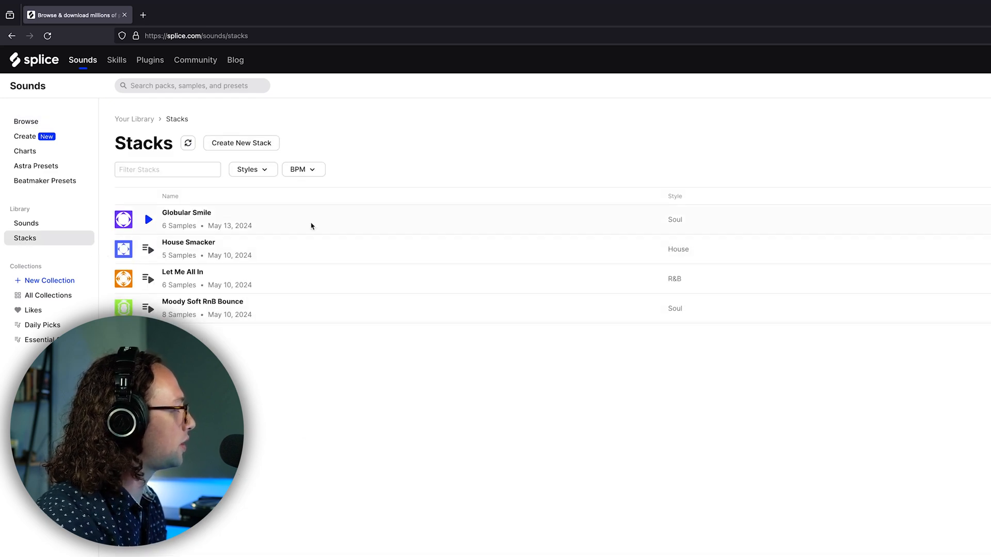
mouse_move(335, 98)
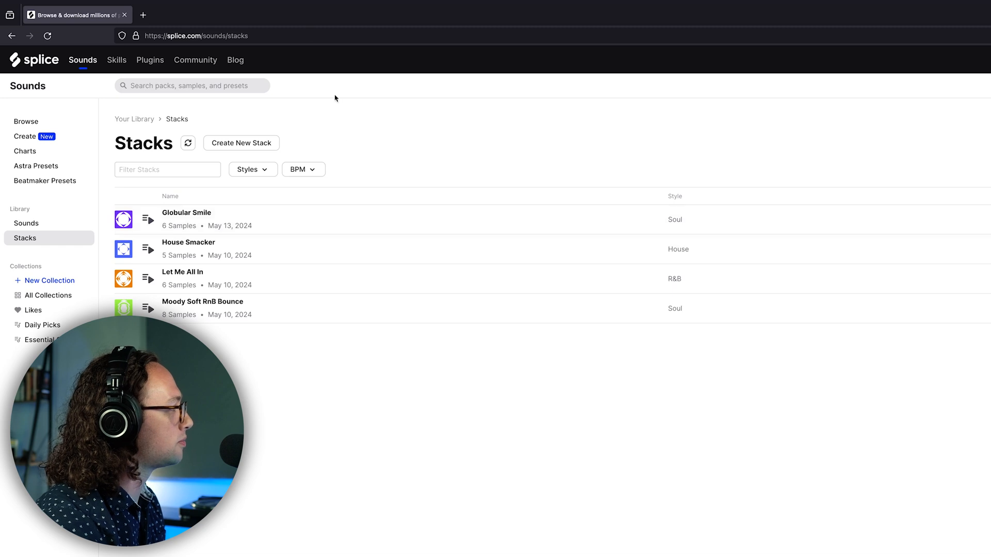
mouse_move(149, 220)
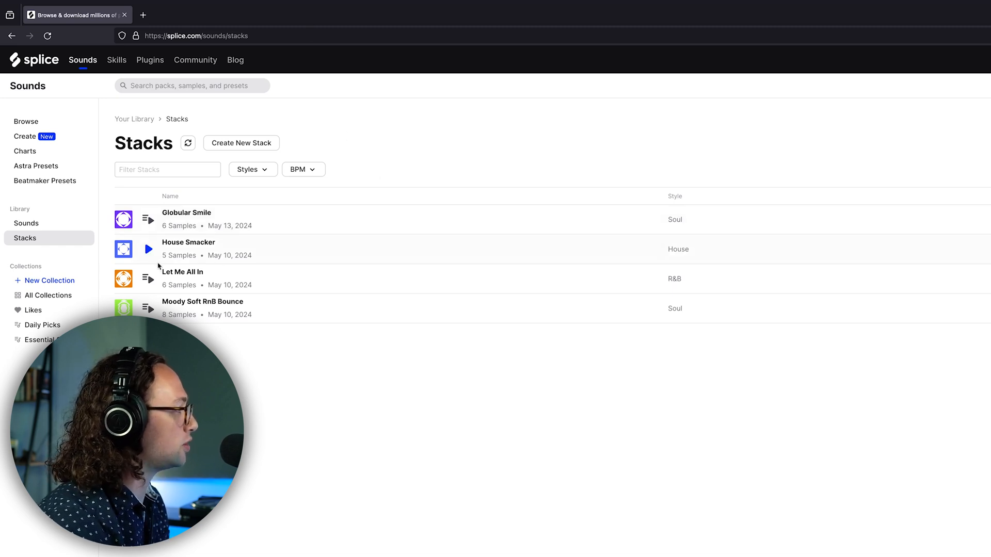
click(148, 308)
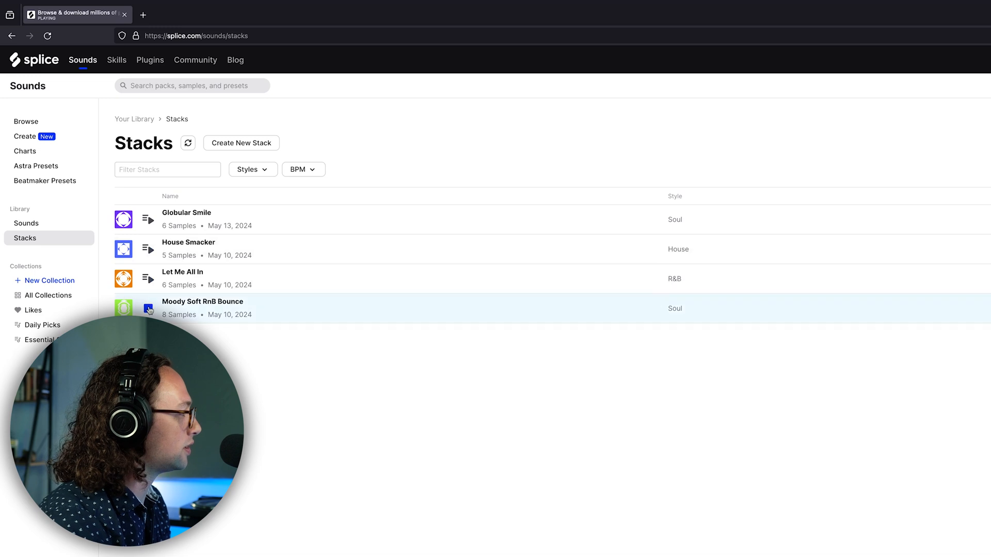
click(147, 309)
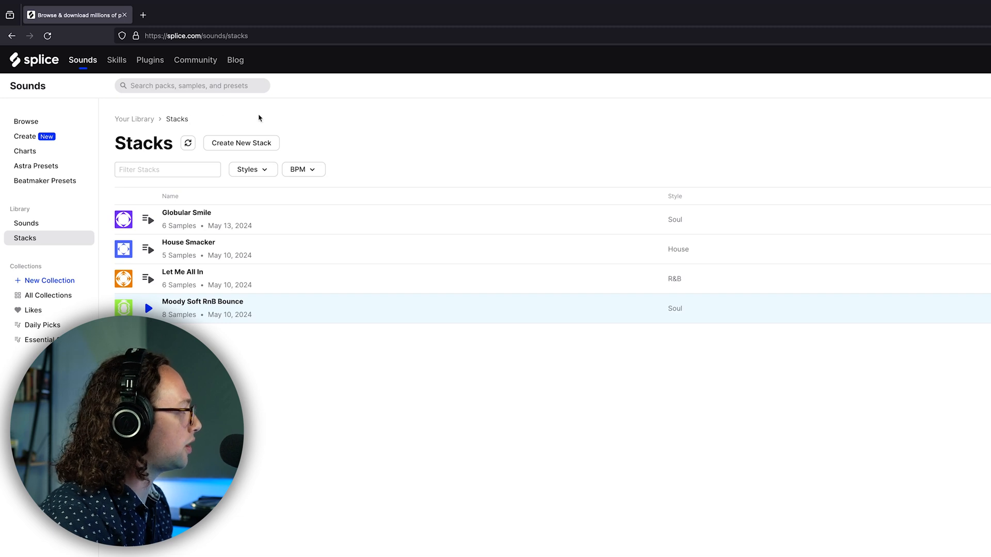
mouse_move(274, 121)
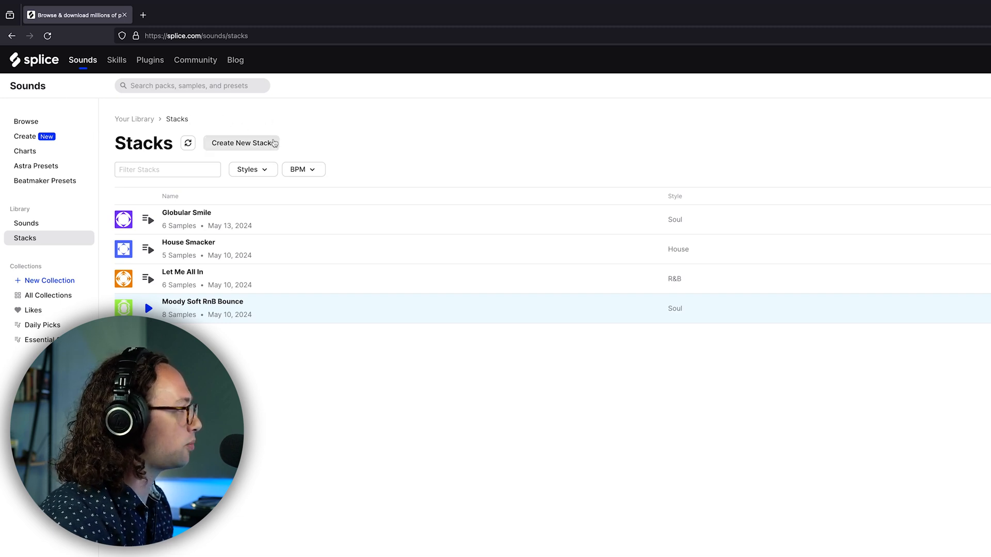
Create a new R&B stack and confirm its 80 BPM tempo
click(242, 142)
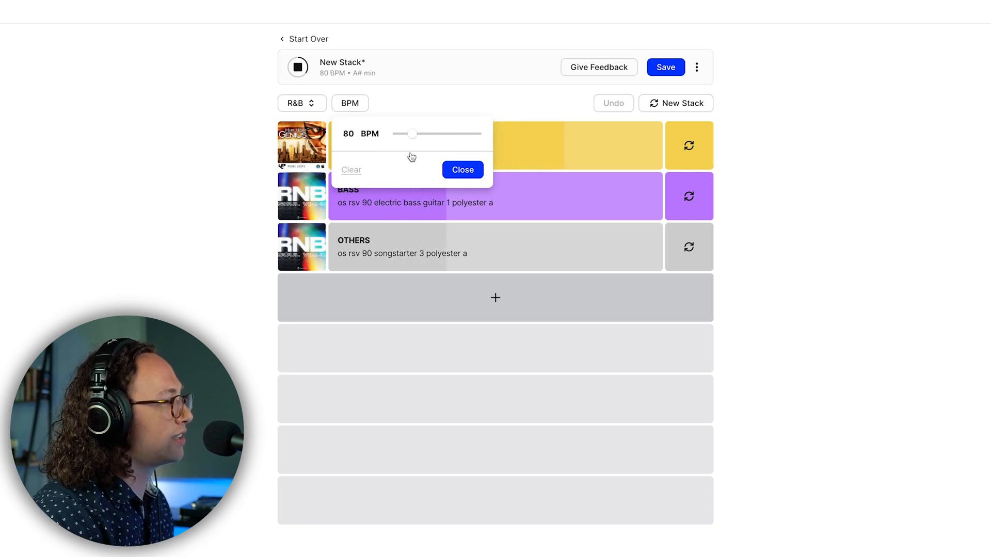
mouse_move(411, 176)
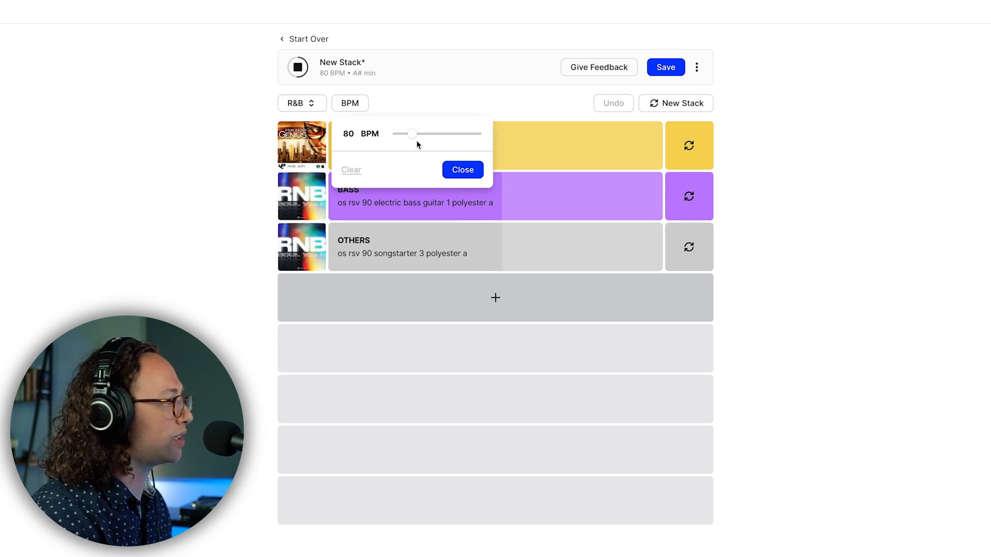
click(462, 170)
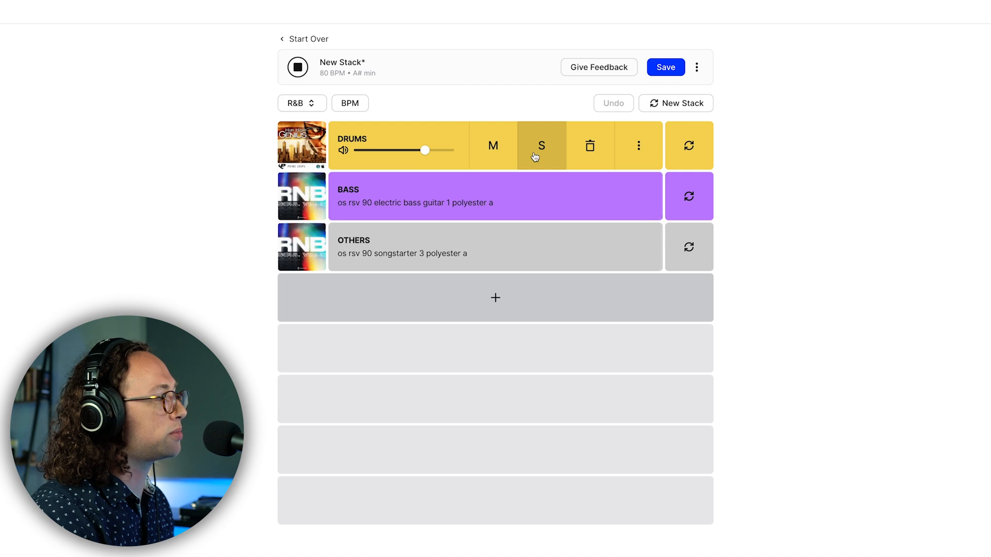
Solo the drums briefly, then swap the drum loop until bftf - 90 - r&b jam 06 loads
click(541, 146)
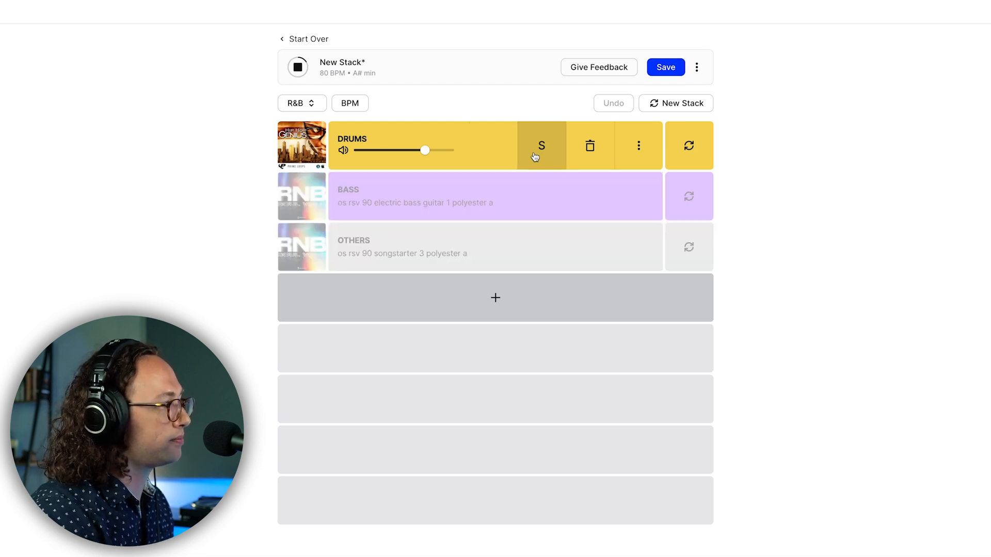
click(541, 146)
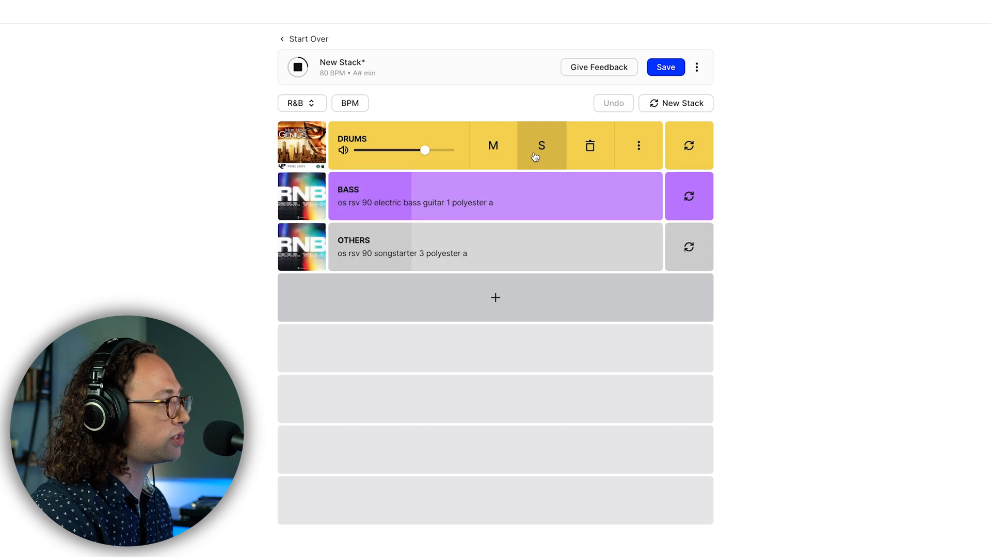
click(688, 146)
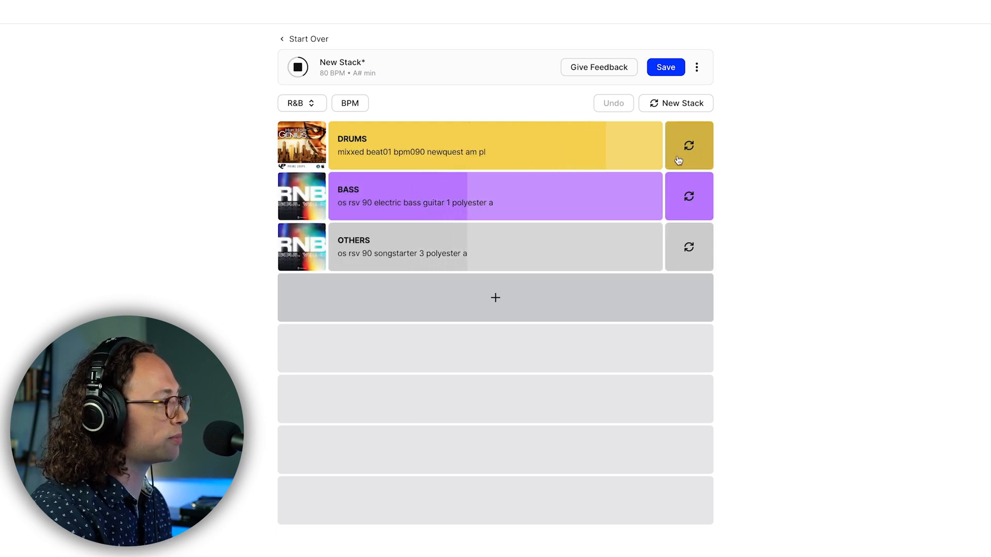
click(688, 145)
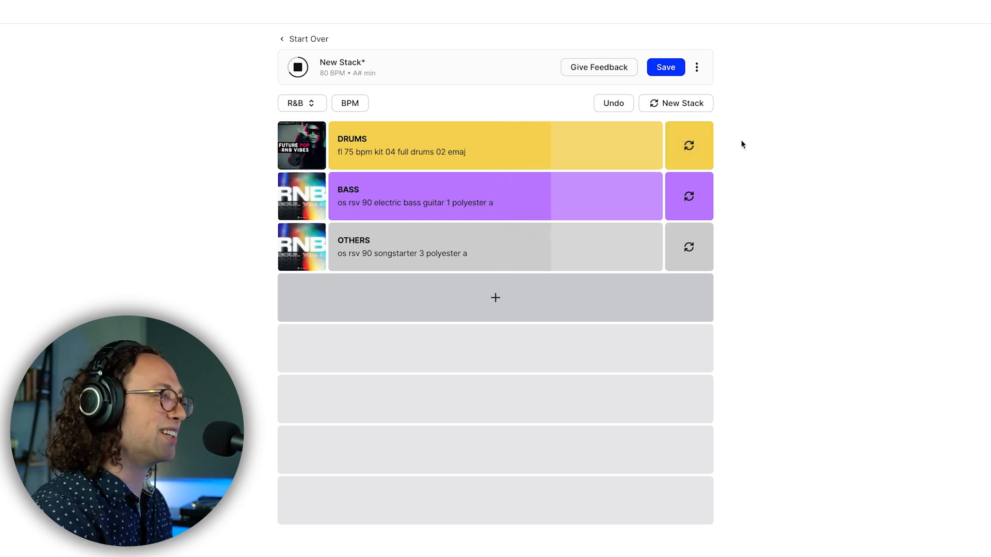
click(689, 145)
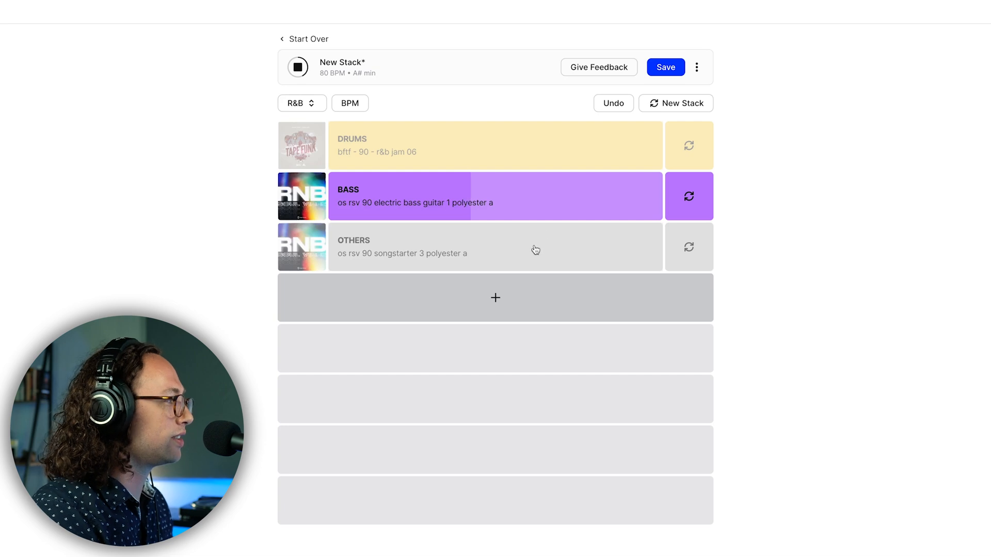
mouse_move(536, 249)
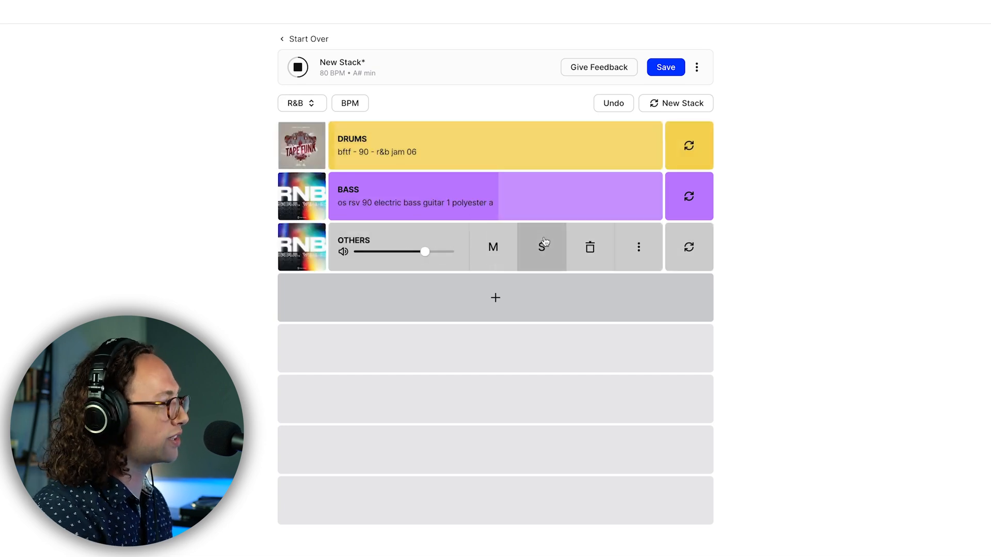
Adjust the others layer and add a new pads layer to the stack
click(540, 247)
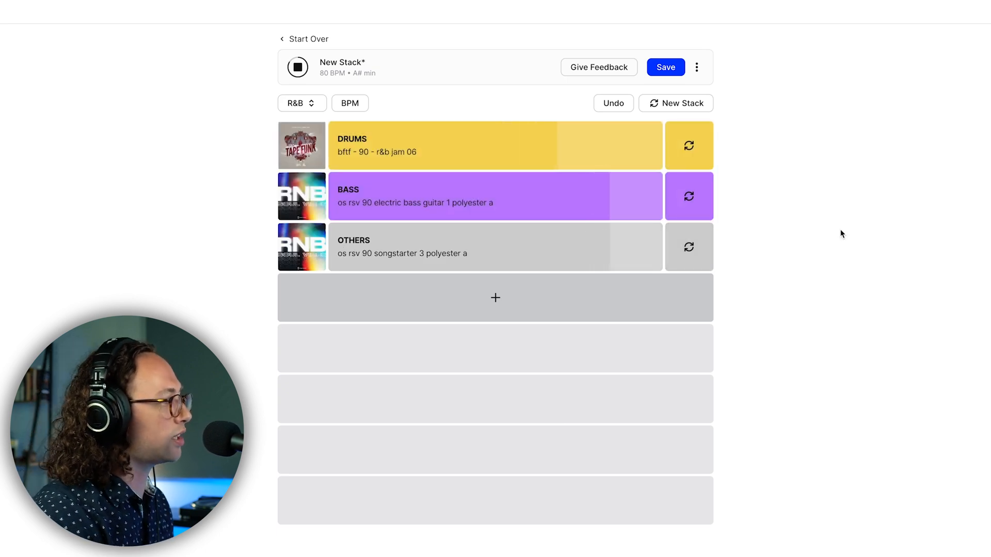
click(494, 297)
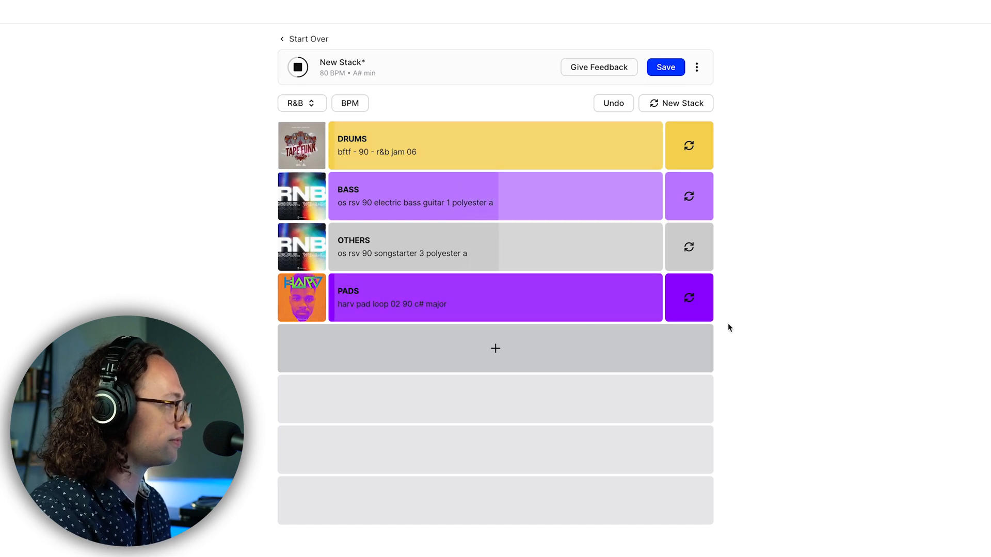
Swap the pad loop three times, ending on ls sfx 76 c#m atmos
click(689, 297)
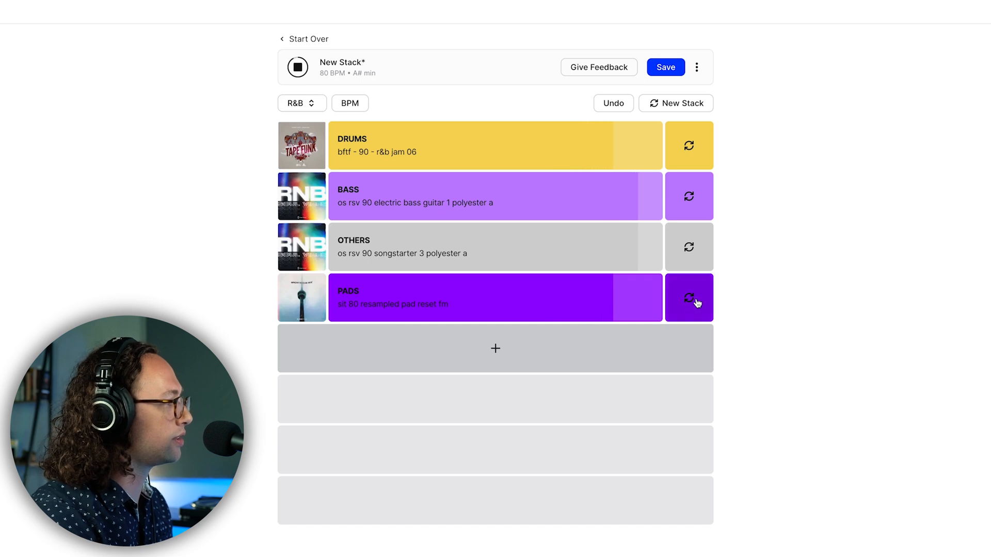
click(689, 297)
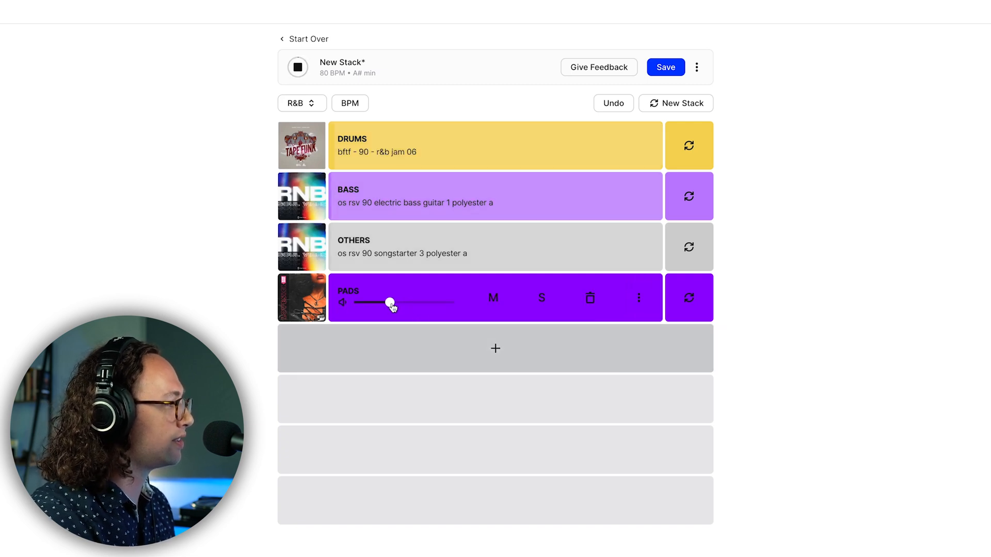
click(689, 297)
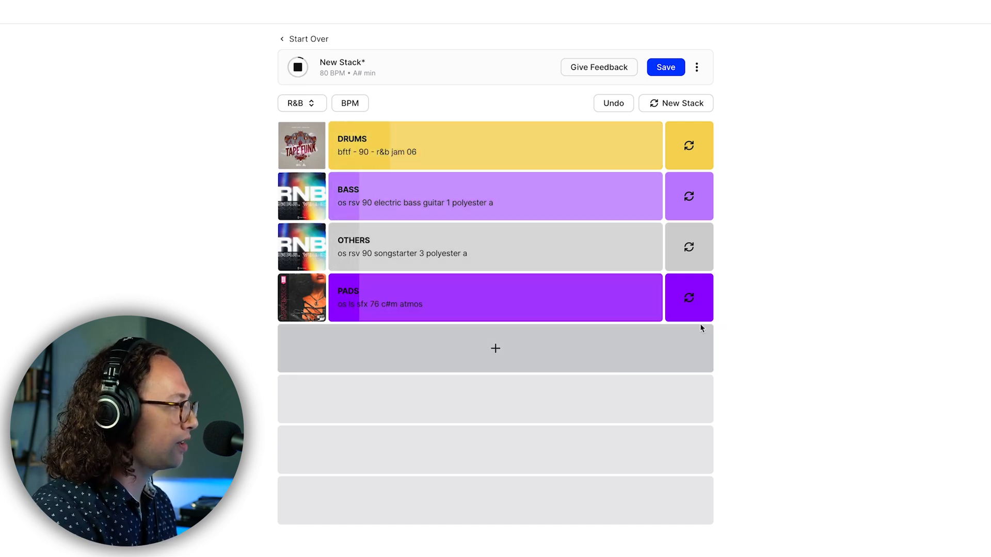
Add a Percussion layer and swap its loop until os sw 75 perc loop wave loads
click(494, 348)
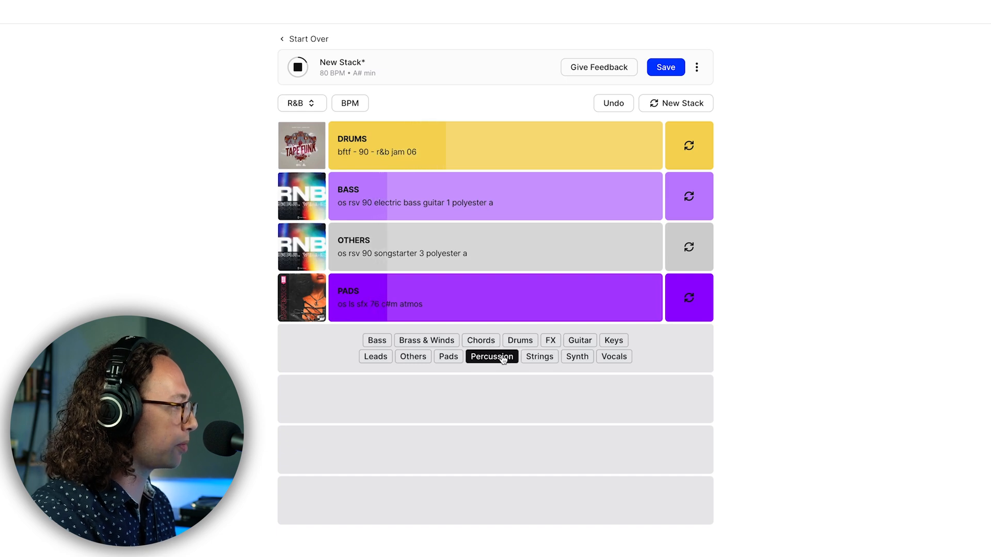
click(492, 356)
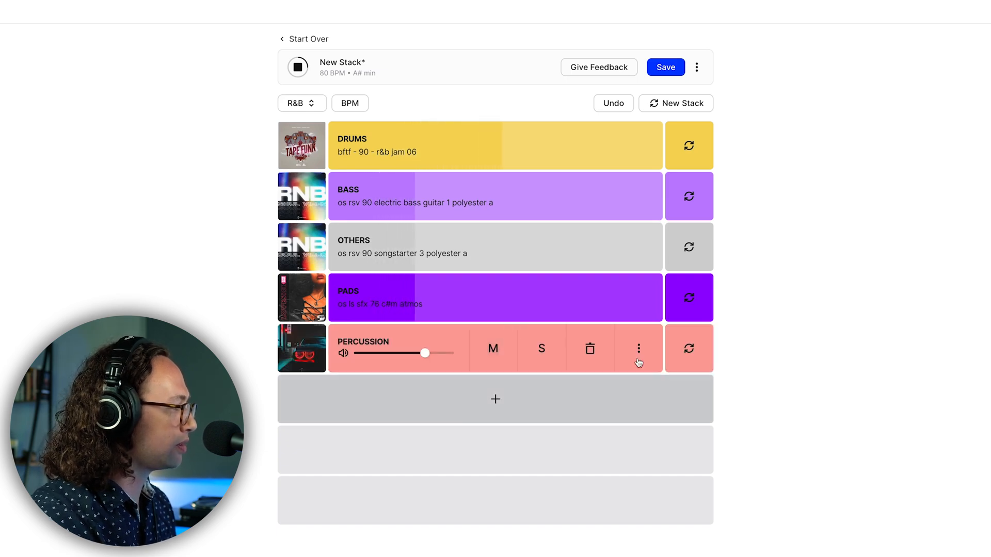
click(688, 348)
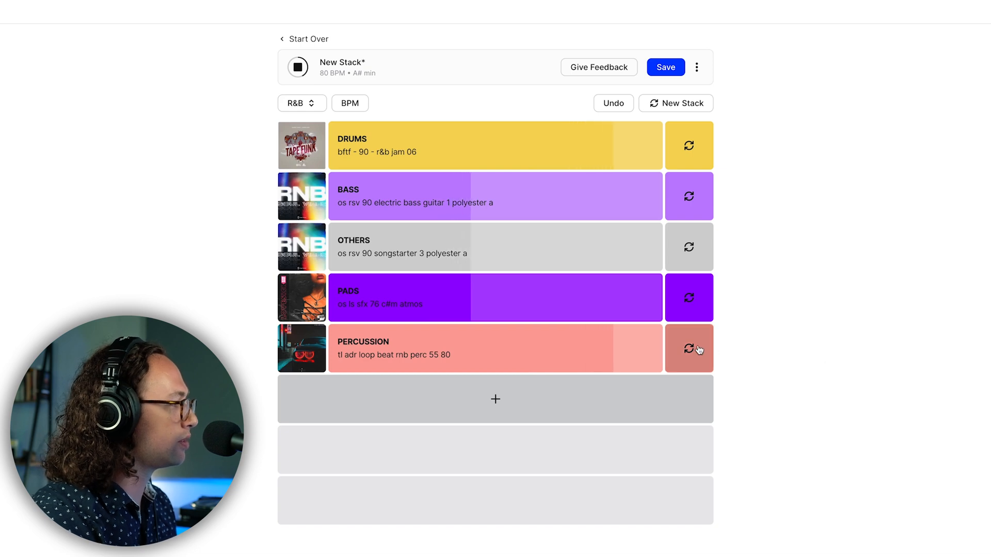
click(689, 348)
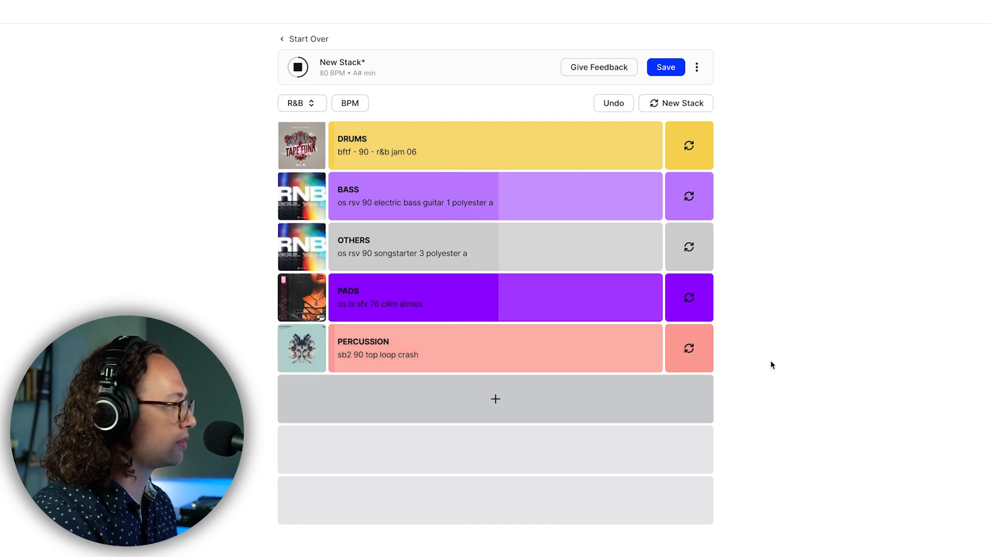
click(688, 348)
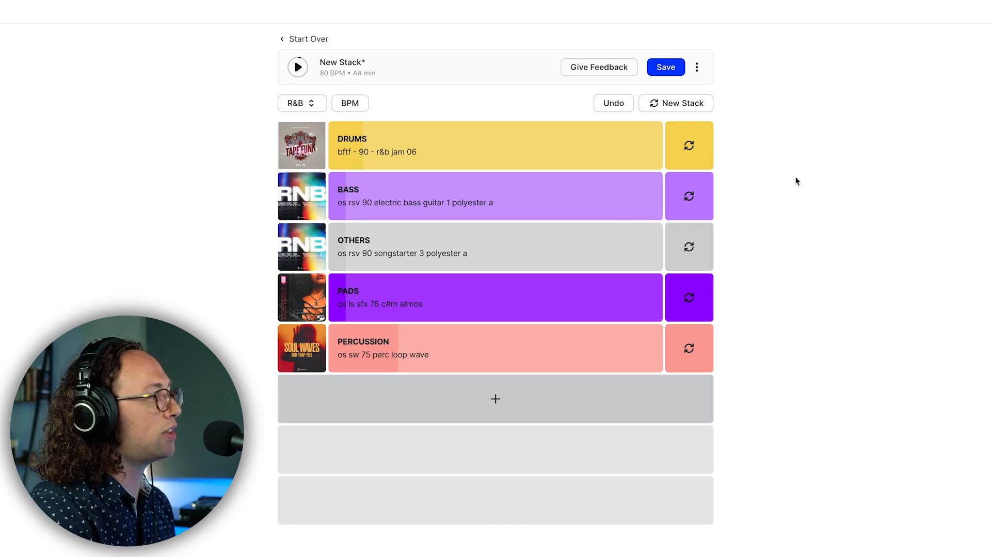
mouse_move(919, 247)
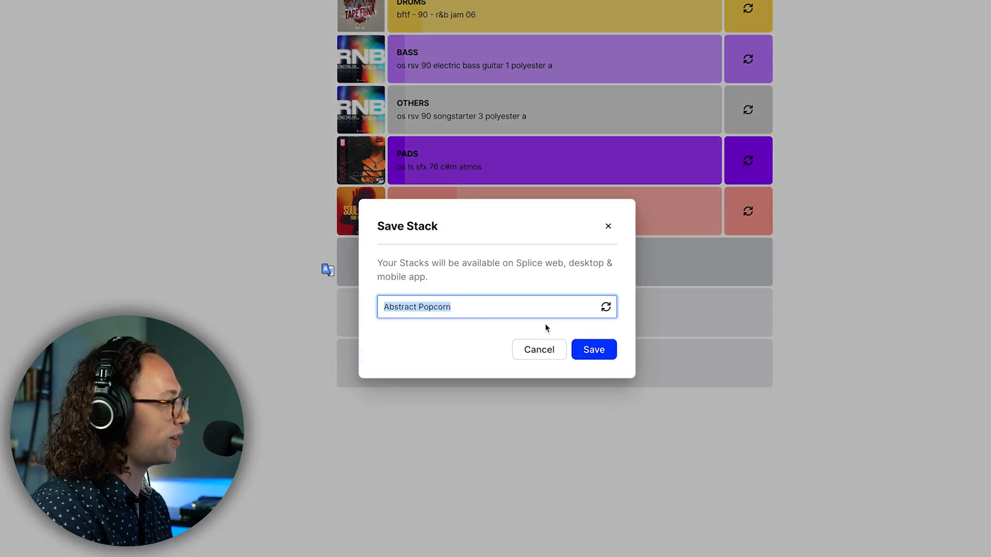
mouse_move(456, 340)
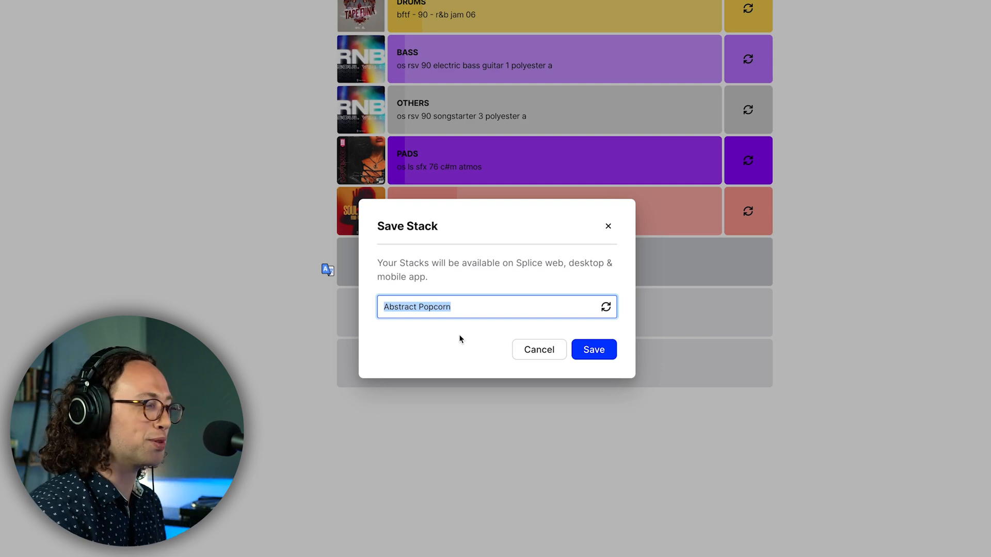
mouse_move(643, 324)
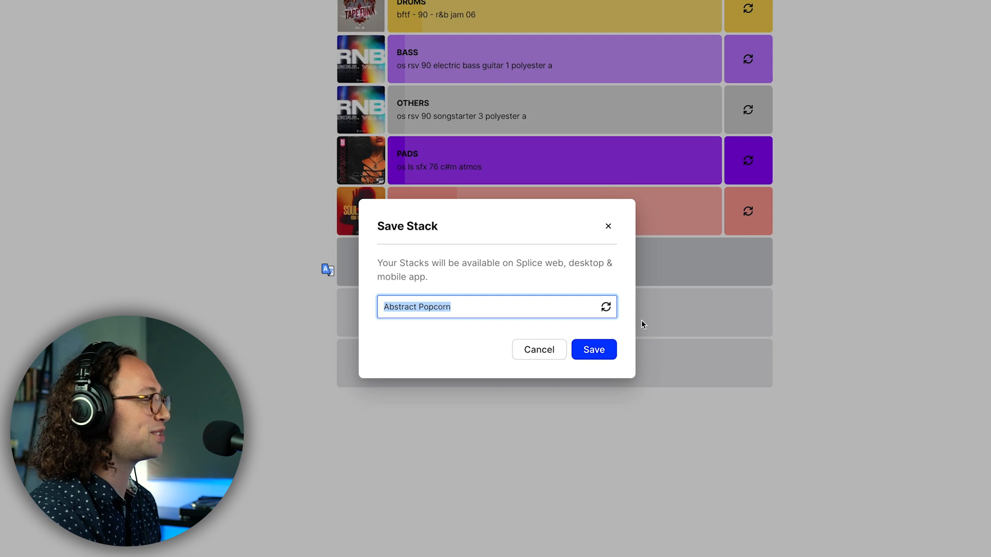
Regenerate the stack name to Purple Delusion and save it
click(605, 307)
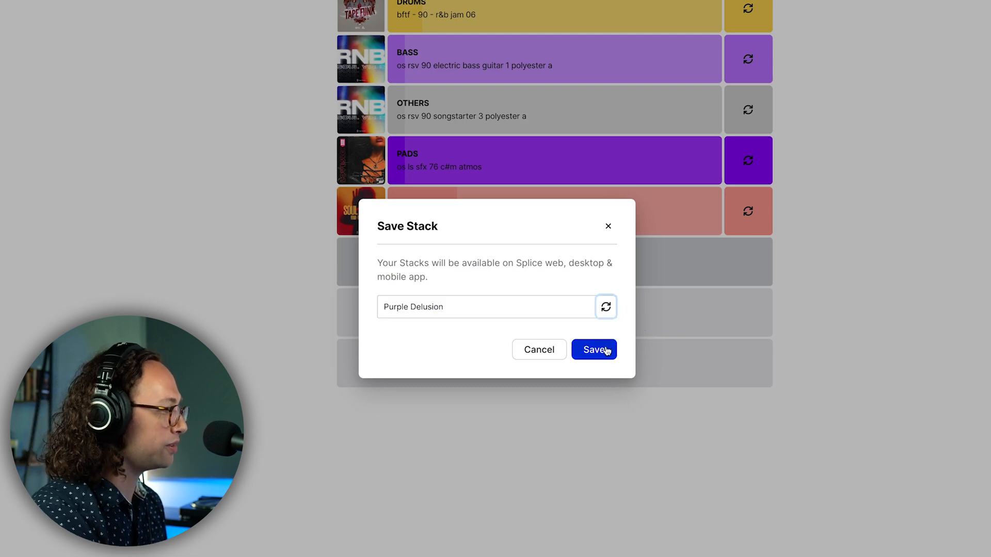
click(592, 350)
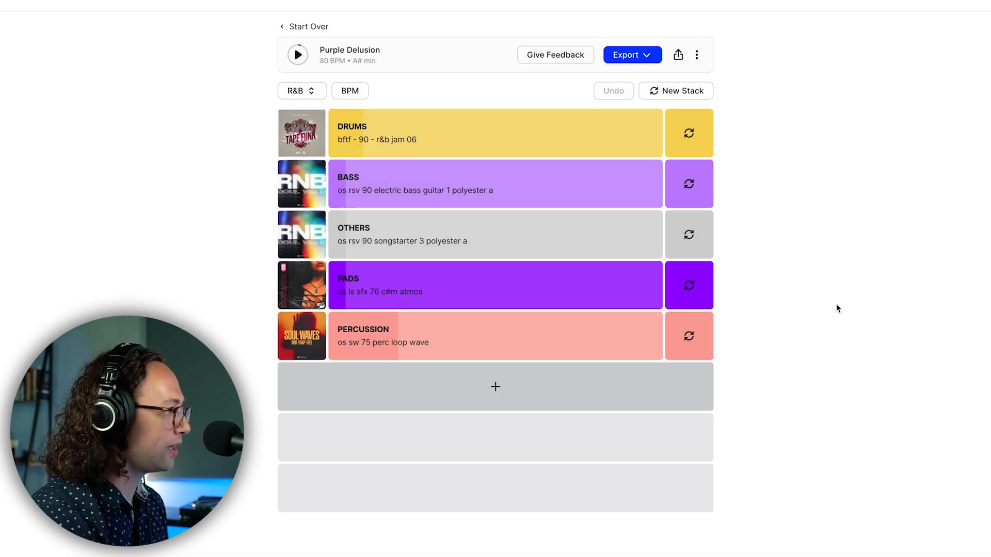
mouse_move(803, 239)
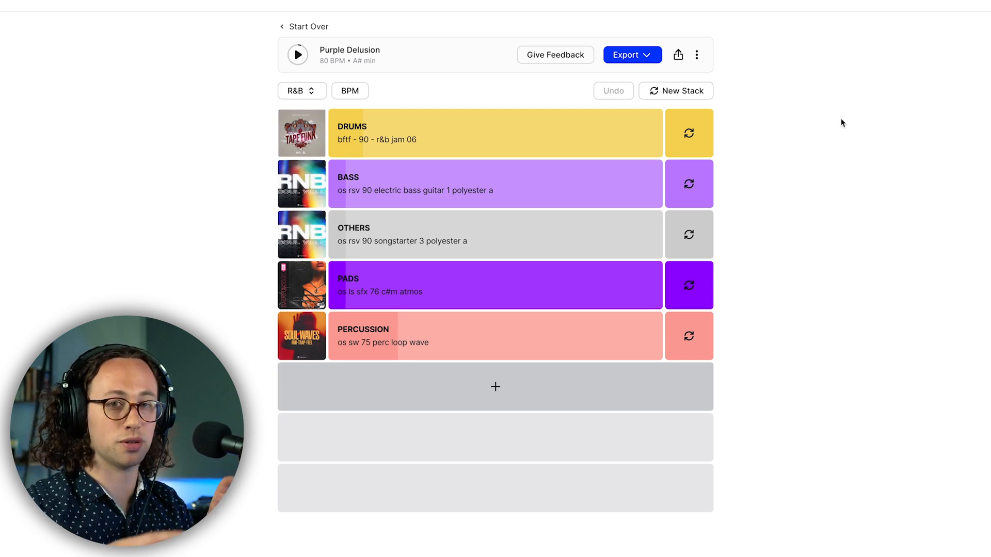
mouse_move(746, 103)
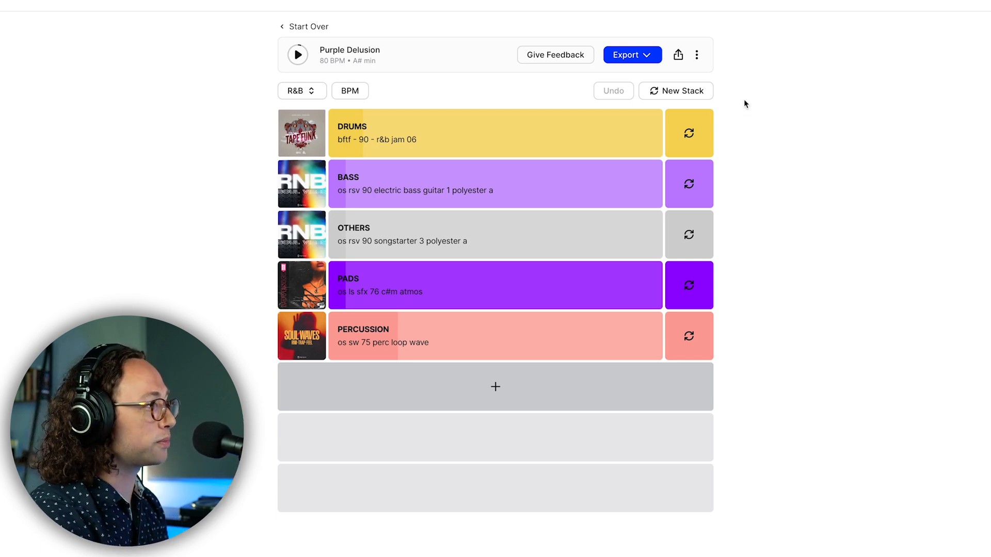
mouse_move(786, 96)
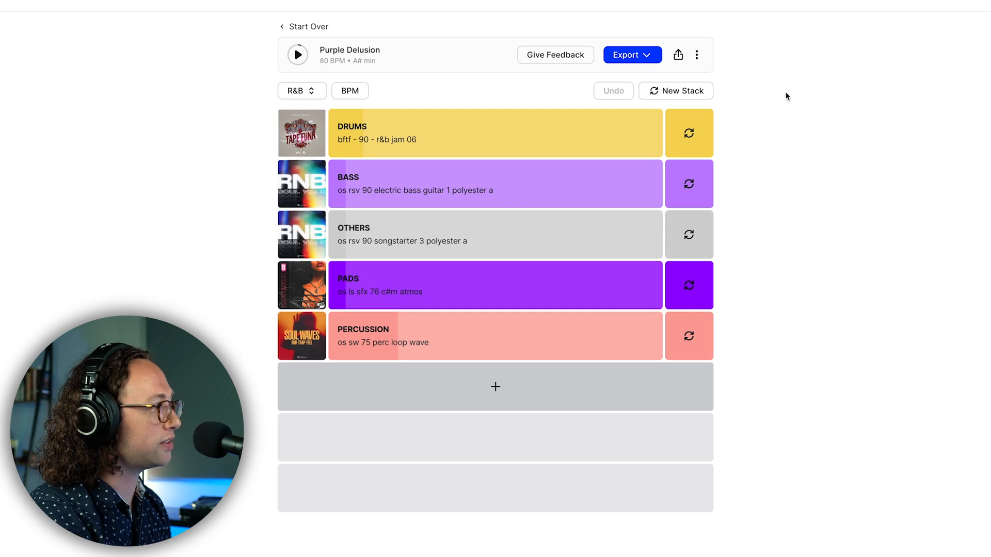
mouse_move(747, 85)
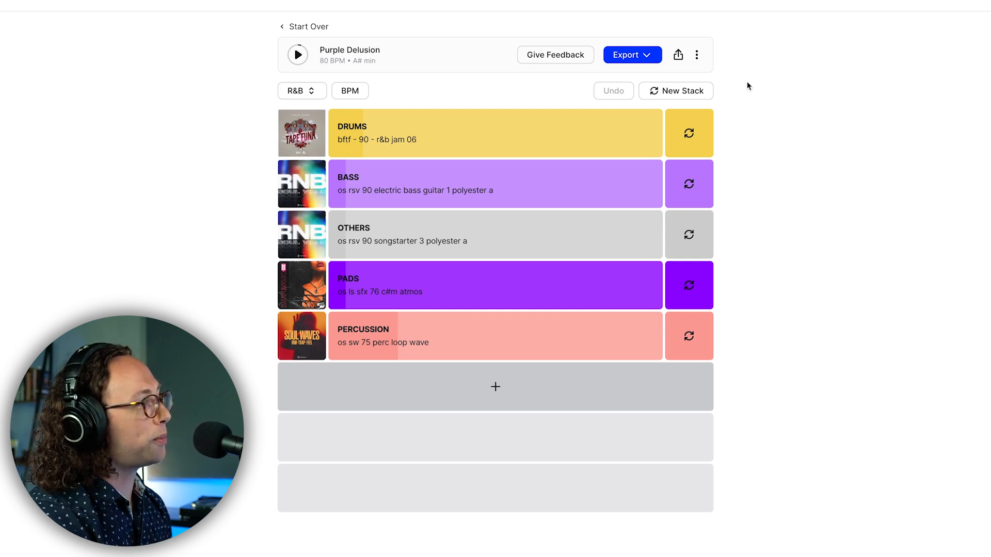
mouse_move(772, 84)
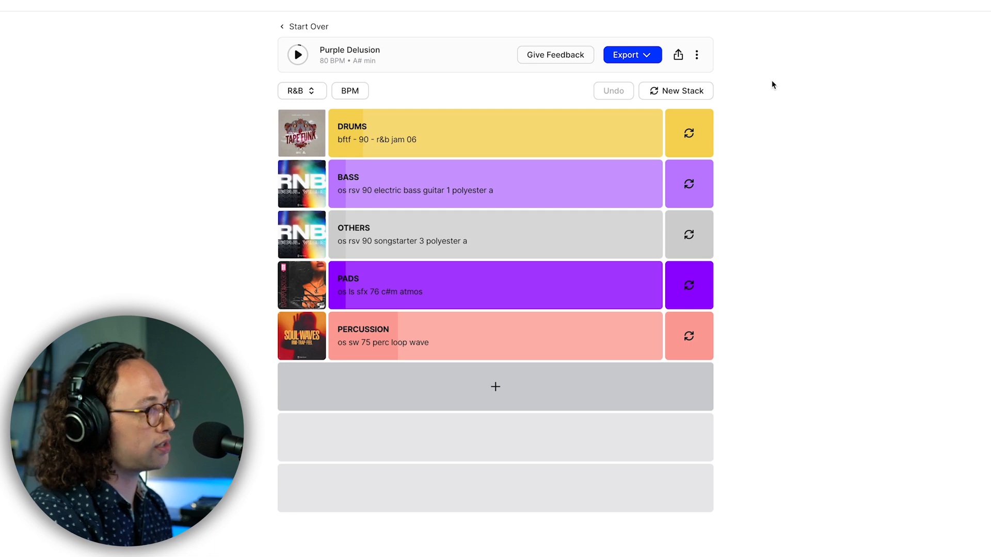
Export the stack as an Ableton Live project, confirming the 5-credit cost
click(632, 55)
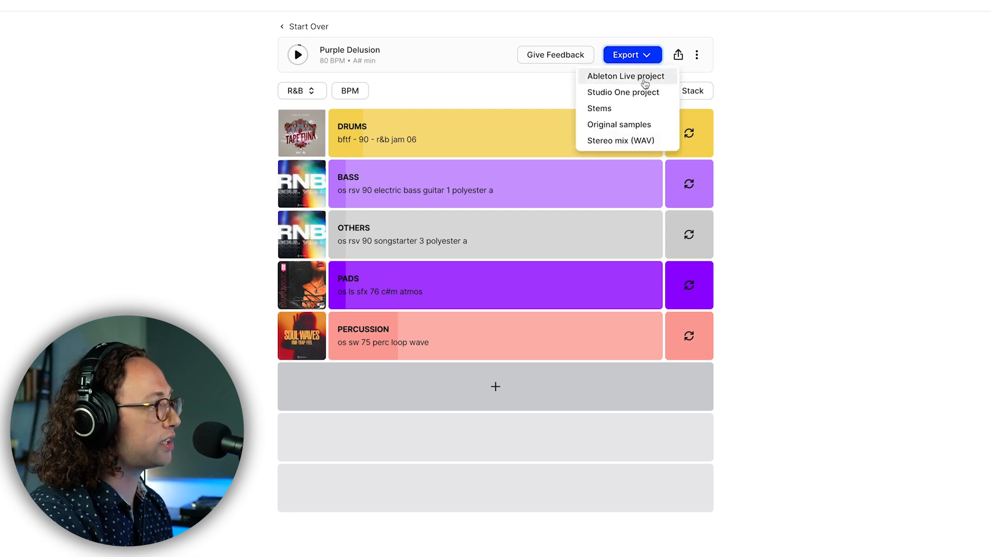
mouse_move(637, 92)
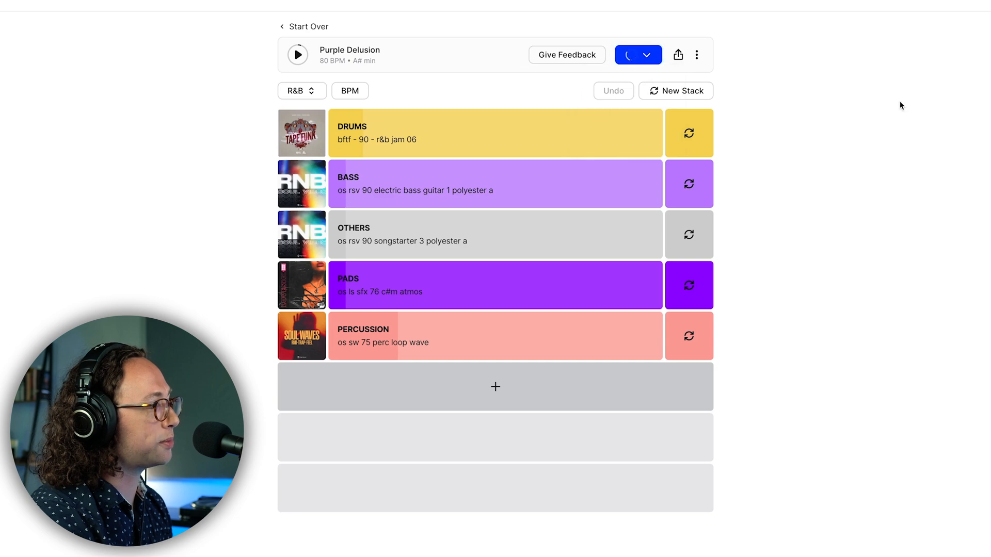
click(677, 55)
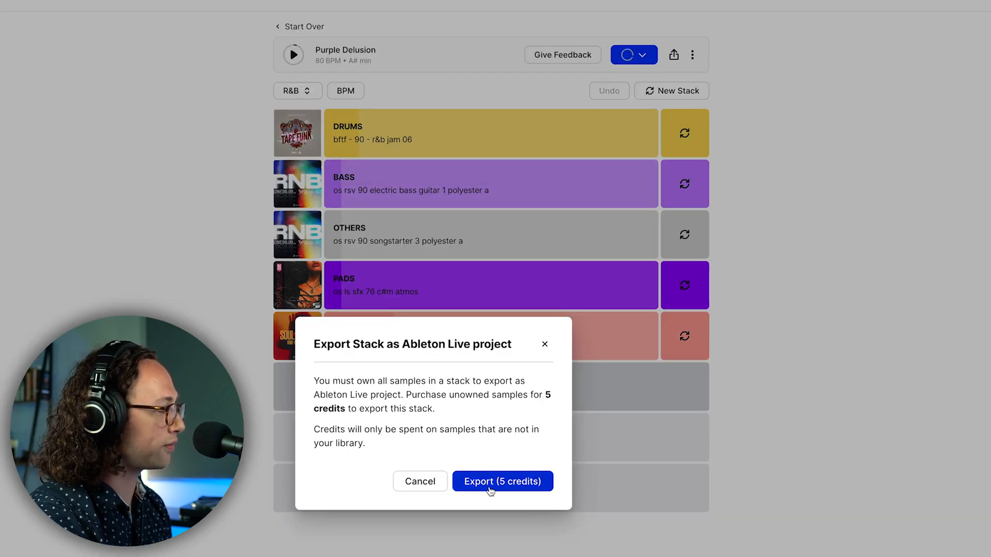
click(503, 481)
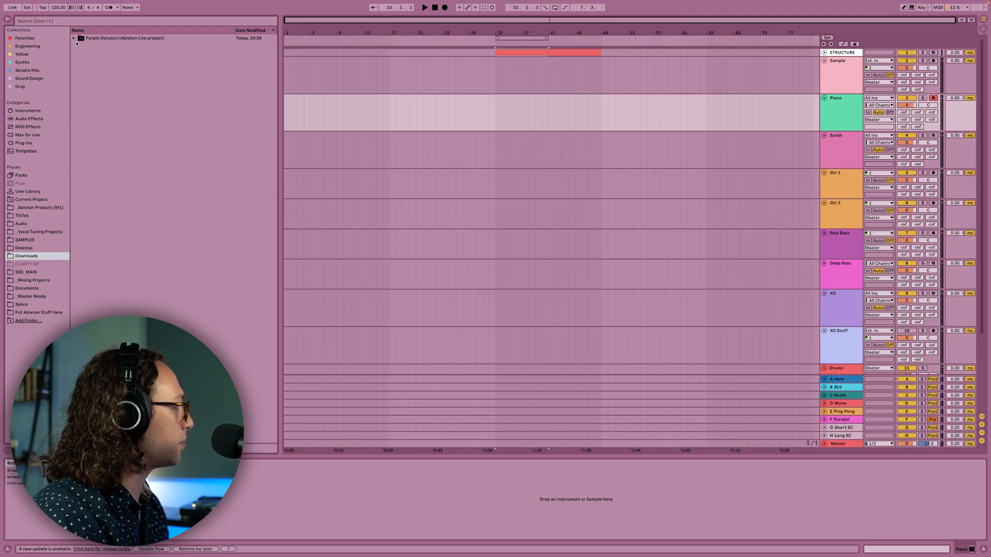
Expand the exported Purple Delusion project and its .als set in Ableton's browser
click(74, 39)
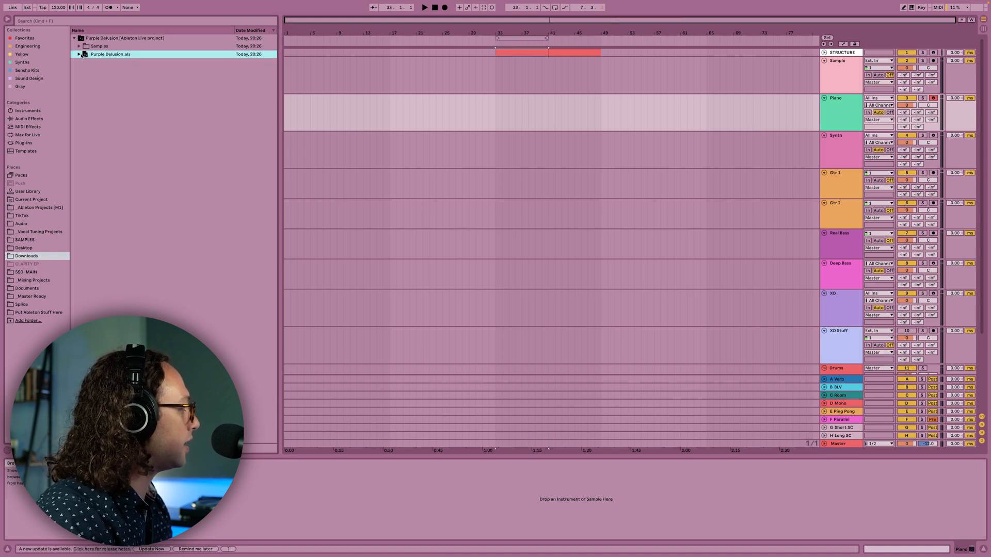
click(79, 54)
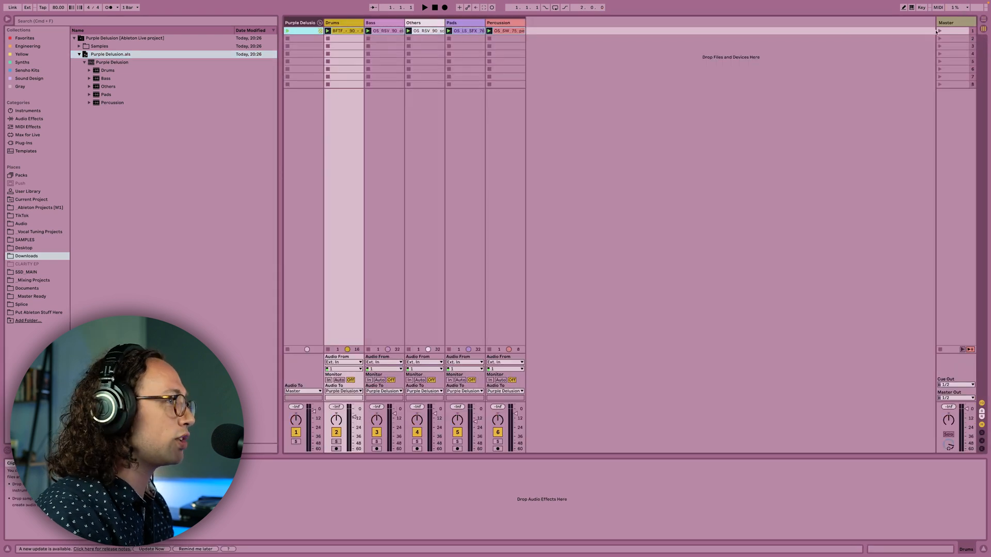
click(424, 7)
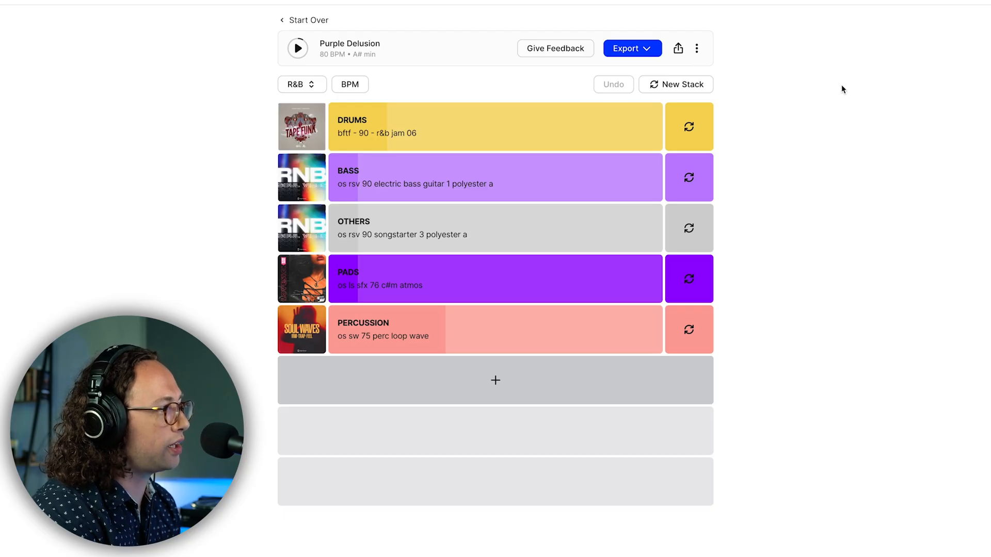
Show the export format list with Stems, Original samples and Stereo mix (WAV)
click(632, 48)
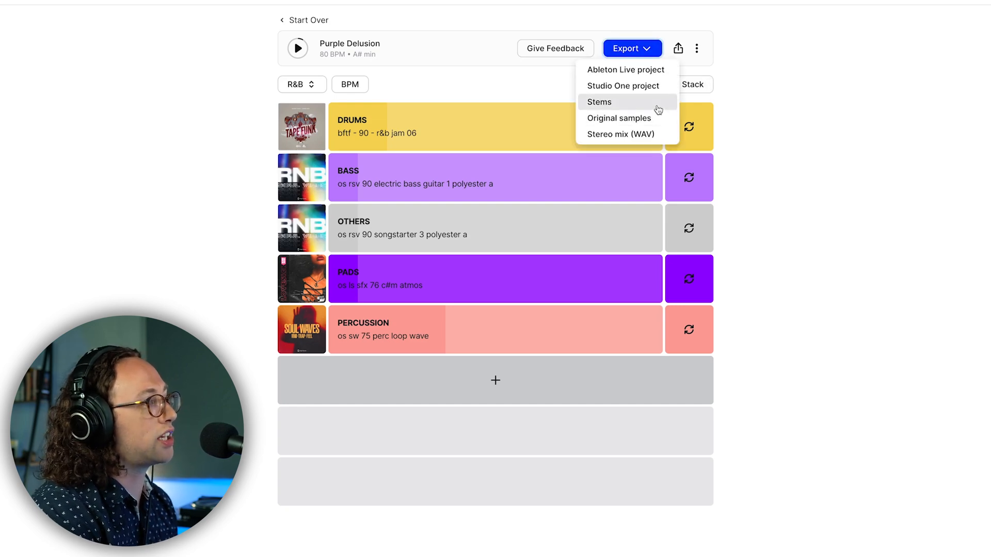
mouse_move(660, 120)
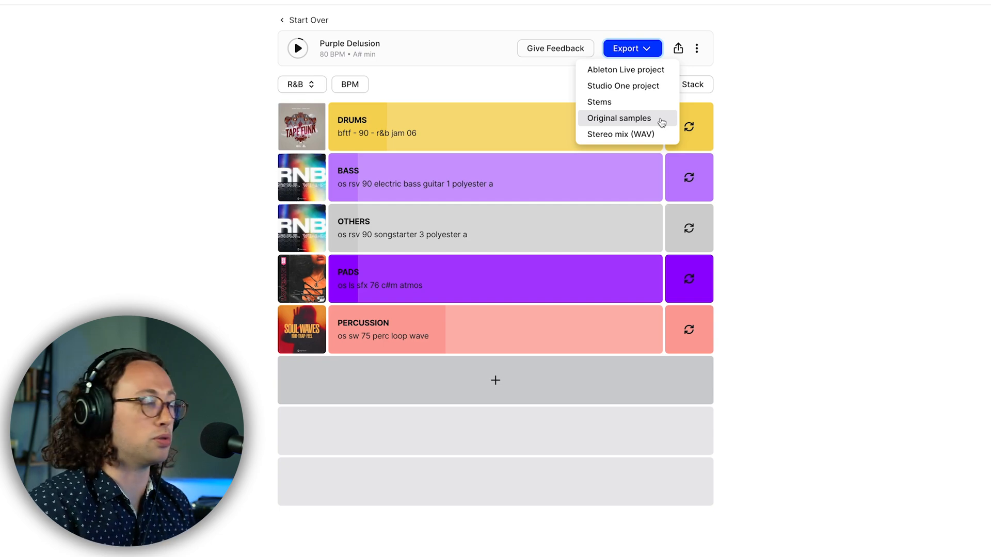
mouse_move(651, 102)
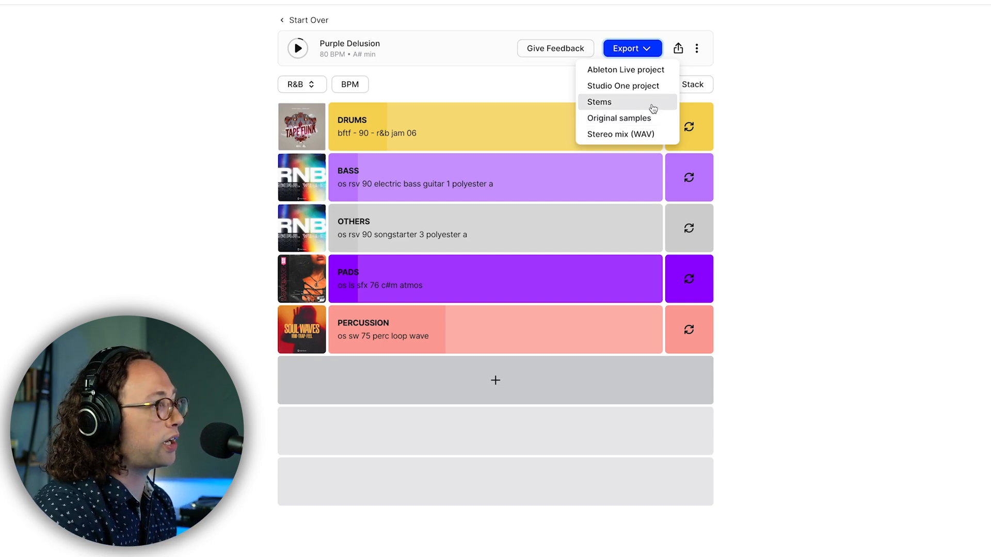
mouse_move(626, 118)
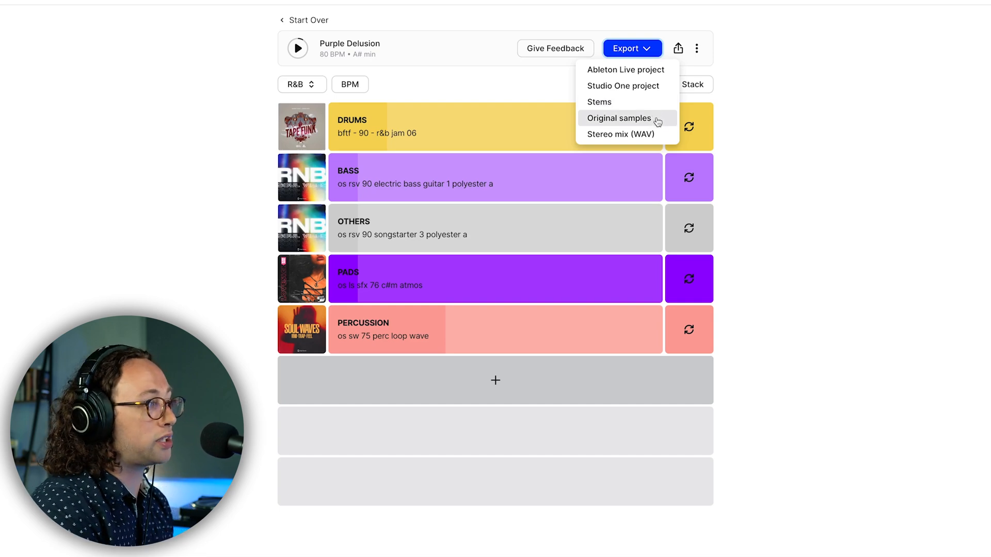
mouse_move(626, 134)
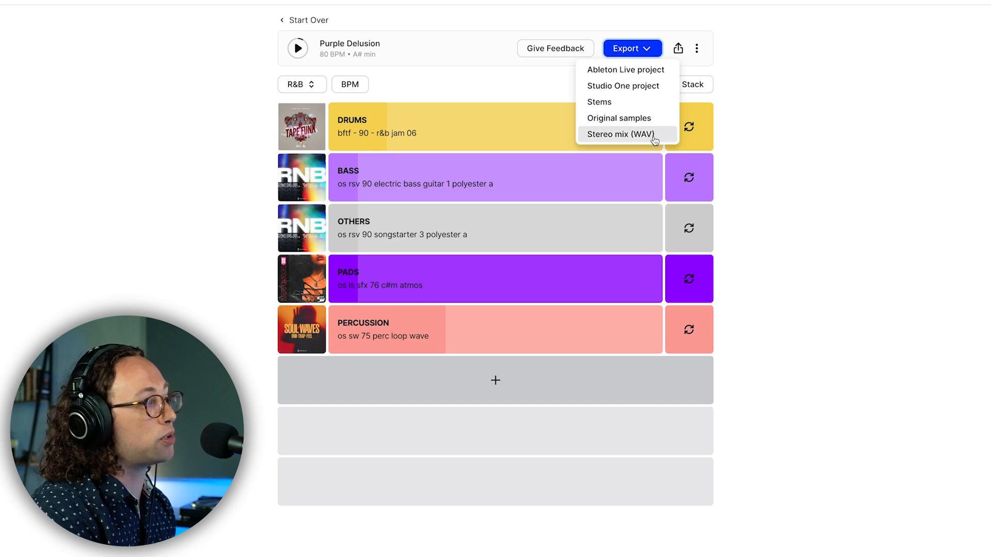
mouse_move(840, 148)
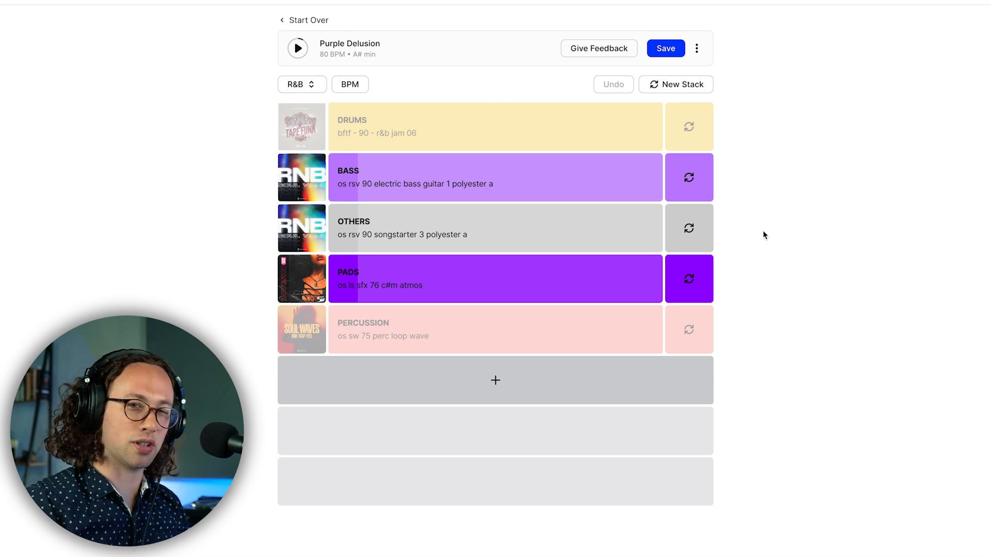
mouse_move(735, 145)
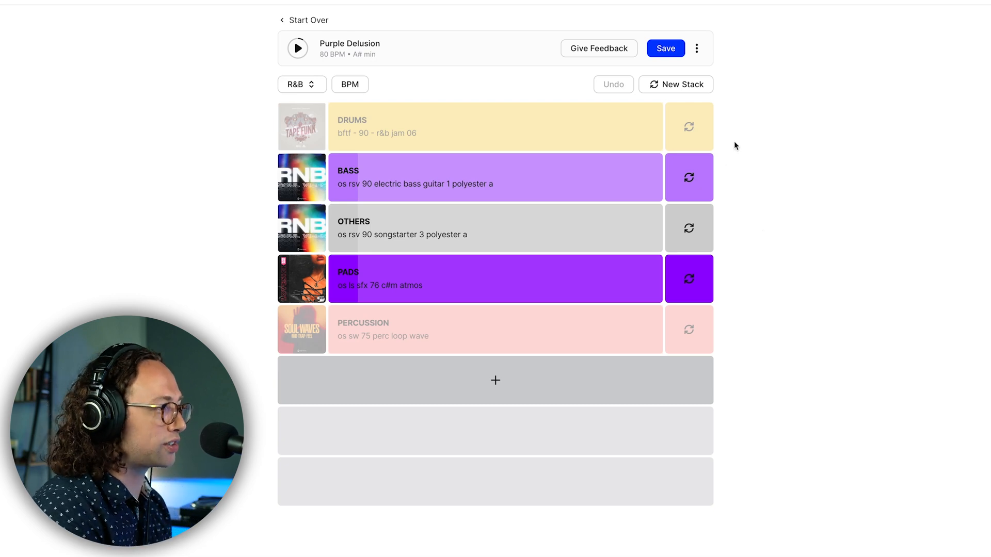
Save the stack with drums and percussion muted and show its export formats
click(665, 48)
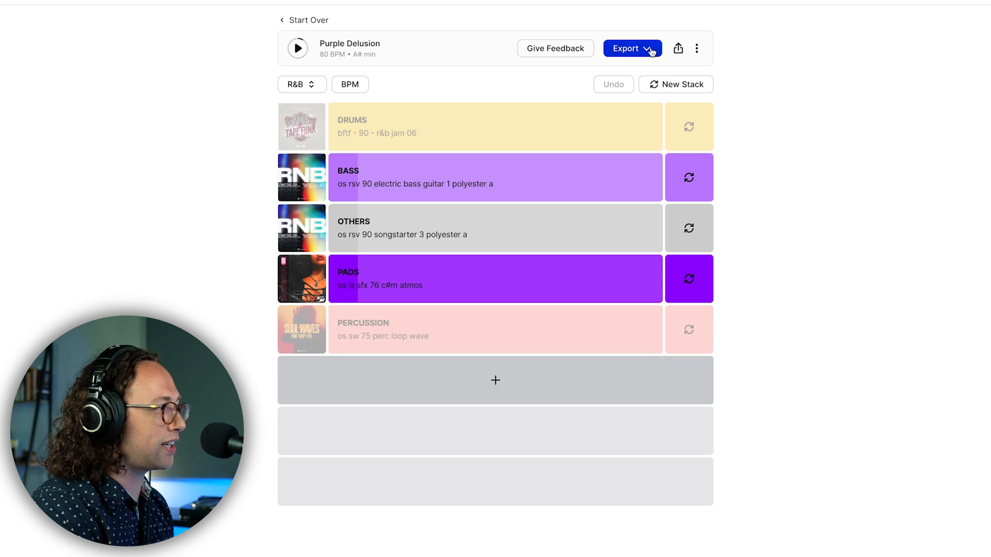
click(632, 48)
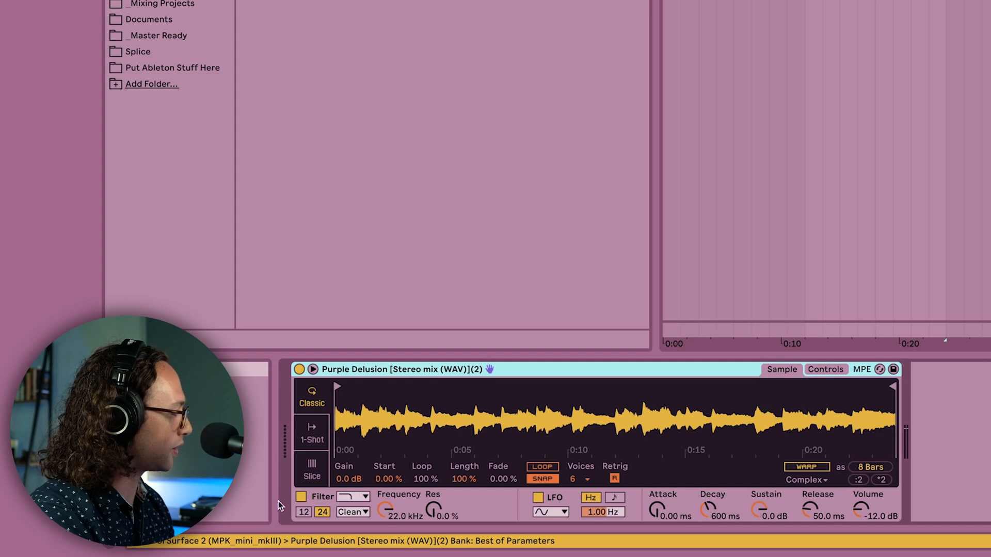
Load the Purple Delusion stereo mix WAV into a Simpler on a MIDI track
click(311, 471)
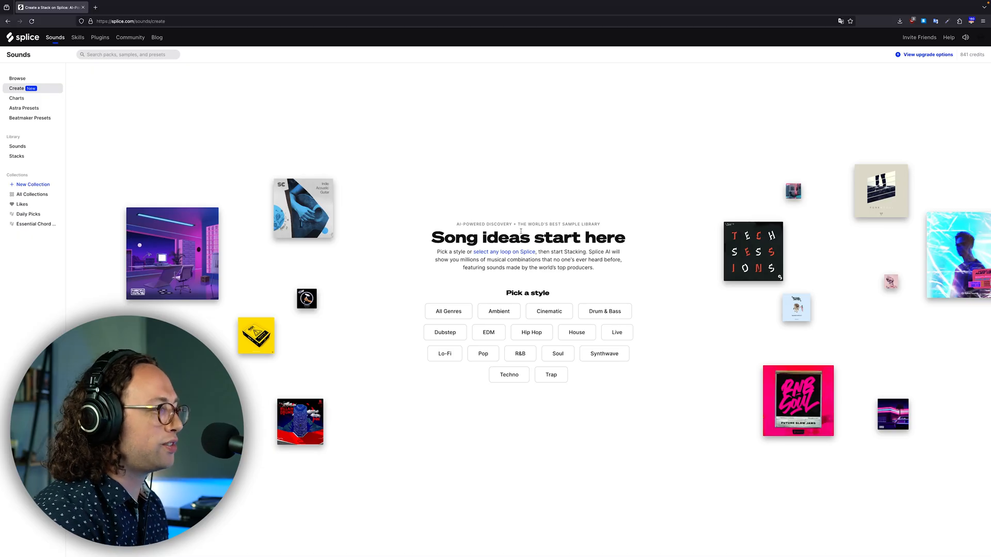
mouse_move(655, 246)
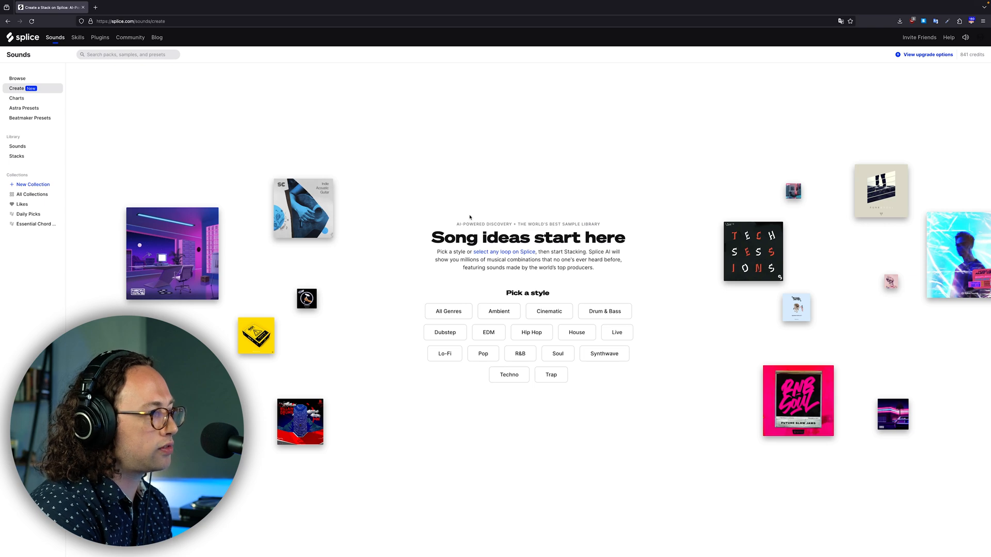
mouse_move(436, 210)
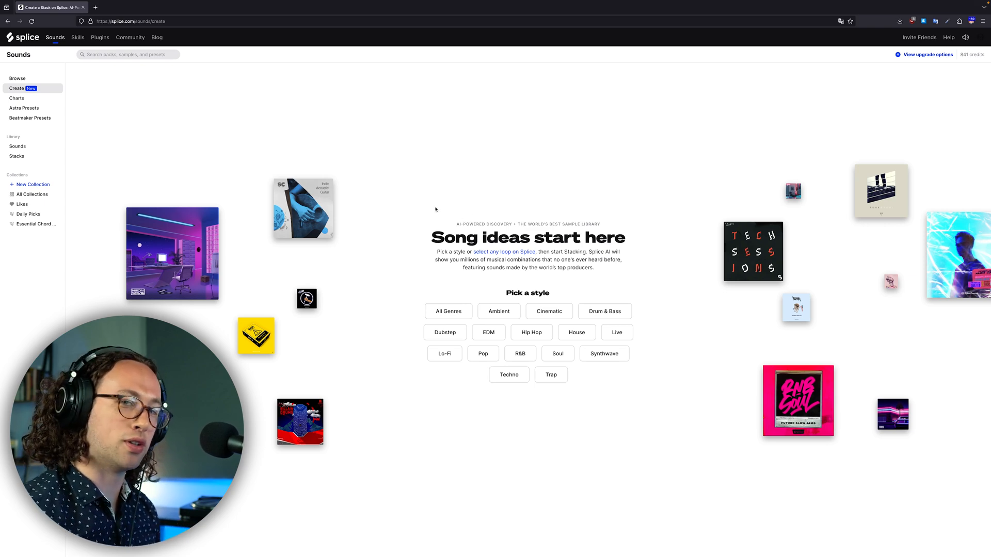
mouse_move(629, 305)
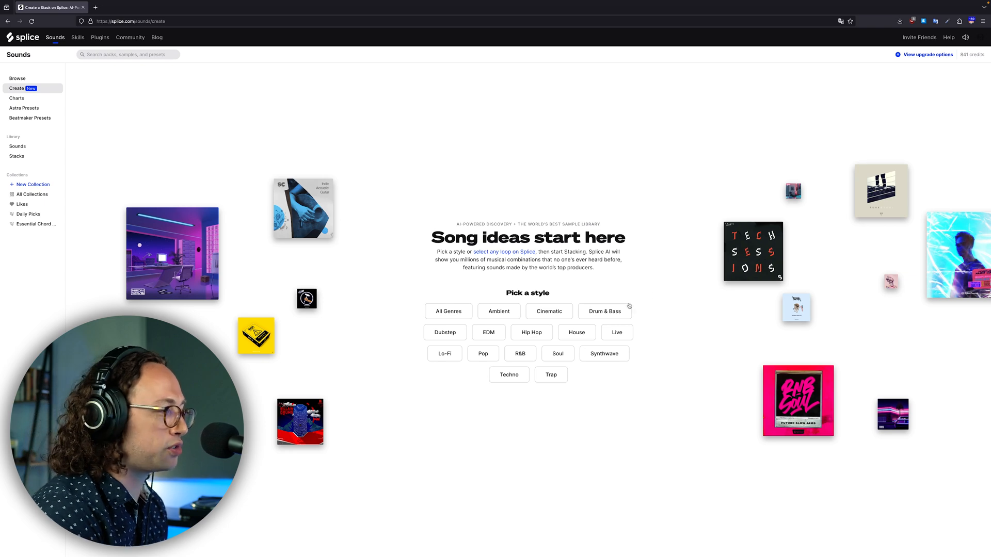